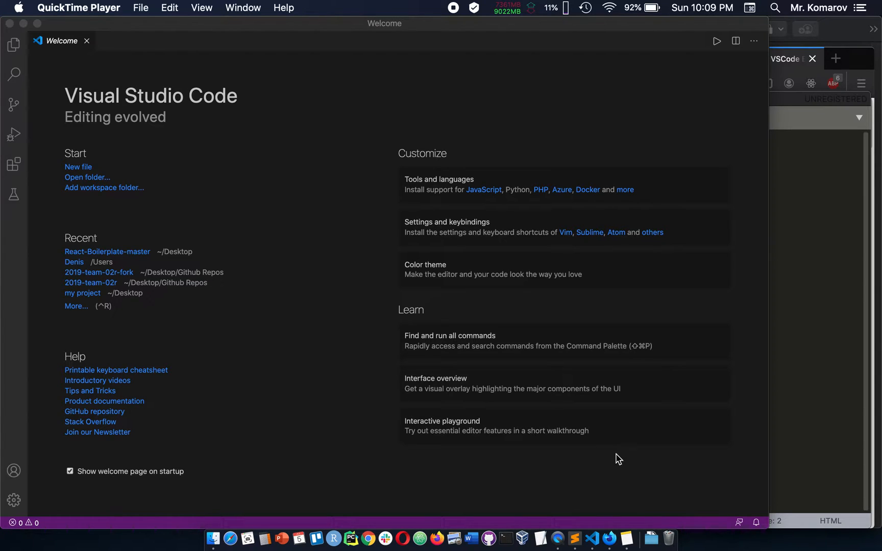
{"action": "mouse_move", "coordinate": [367, 281]}
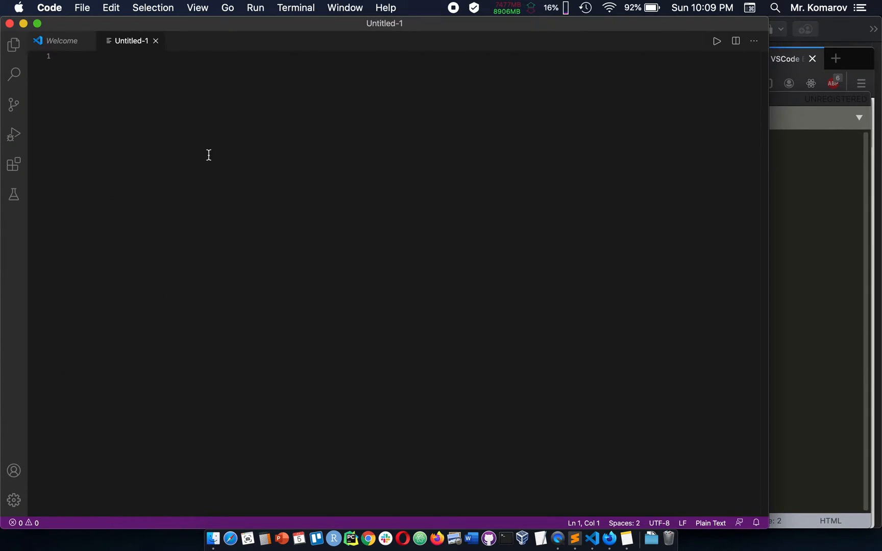
- Save the new file as index.html on the Desktop, then try and delete an unexpanded '!'
{"action": "key", "text": "Cmd+s"}
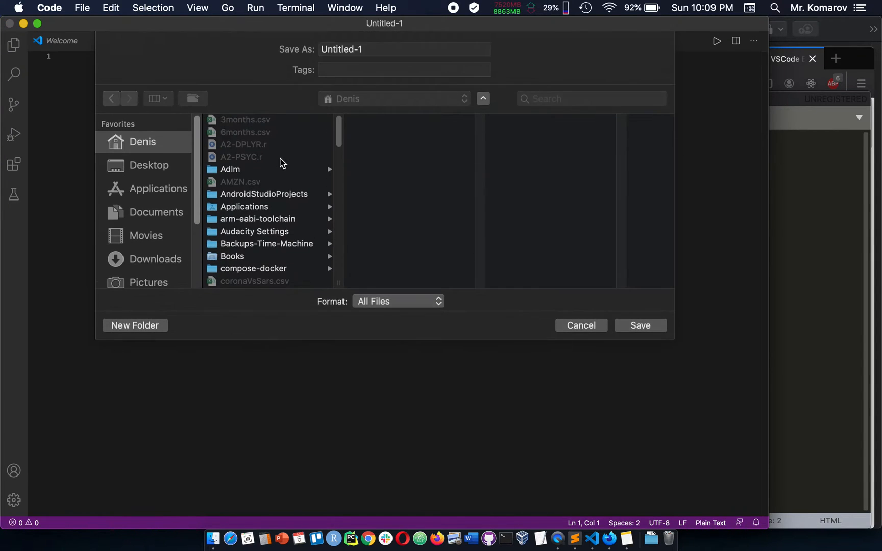
{"action": "type", "text": "index.h"}
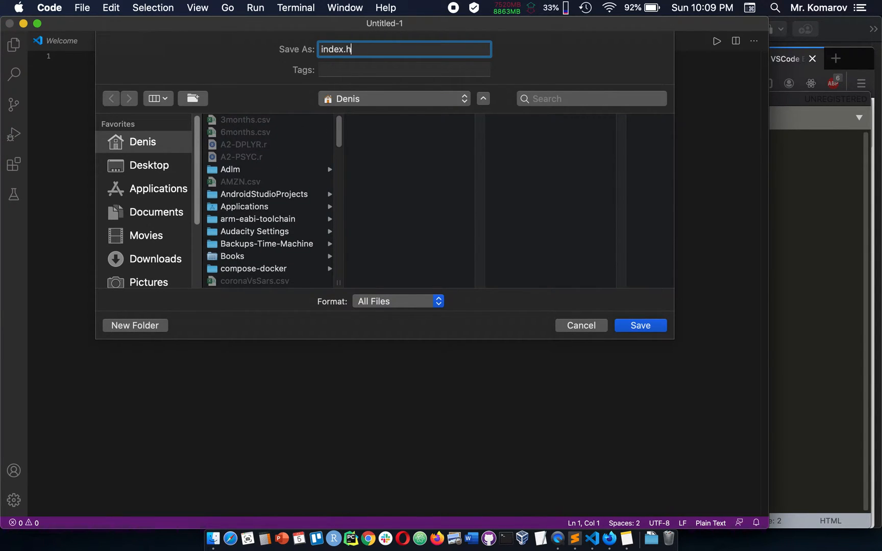
{"action": "left_click", "coordinate": [150, 165]}
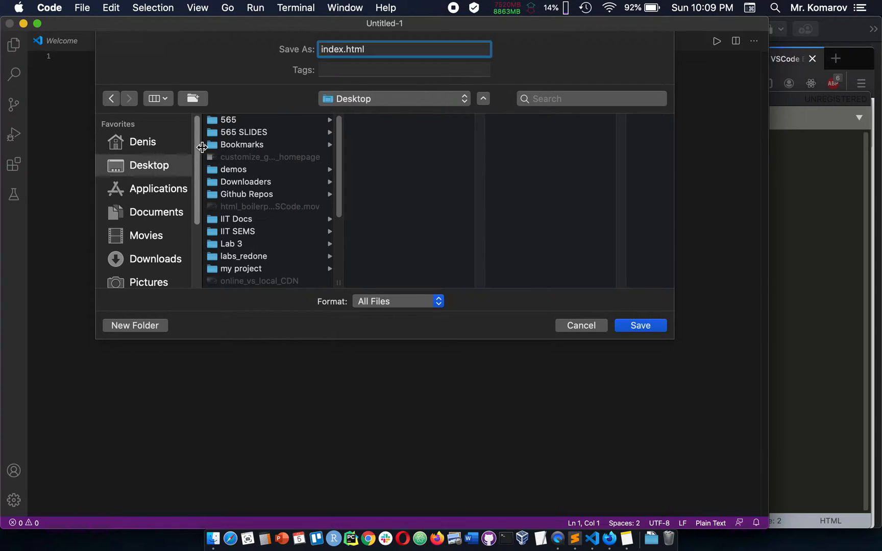
{"action": "left_click", "coordinate": [641, 325]}
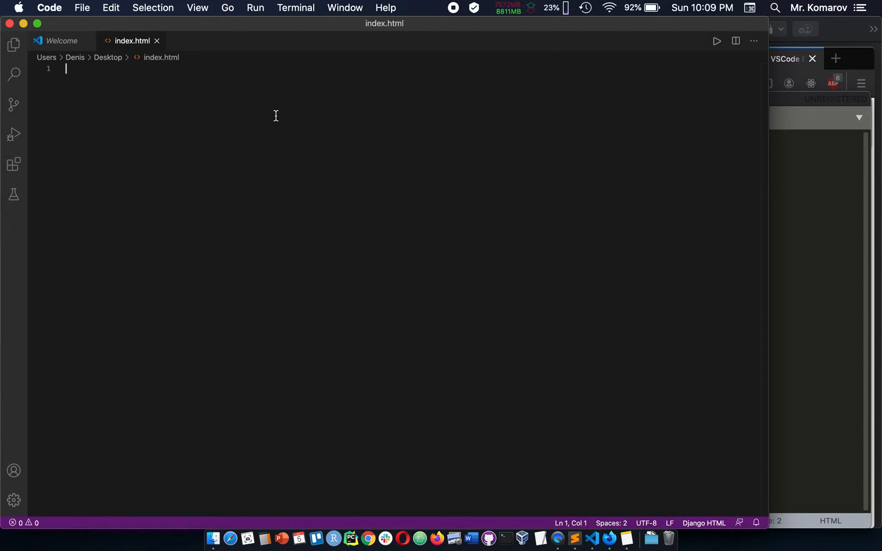
{"action": "type", "text": "!"}
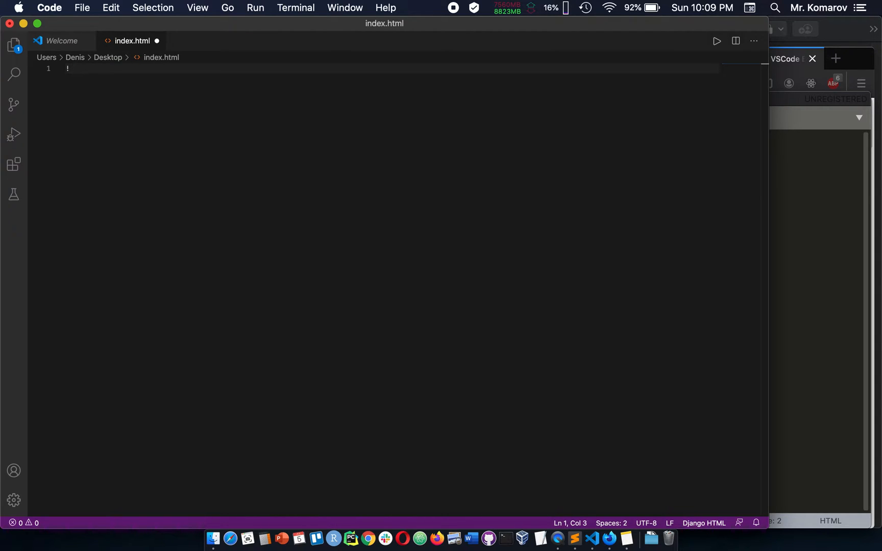
{"action": "key", "text": "Backspace"}
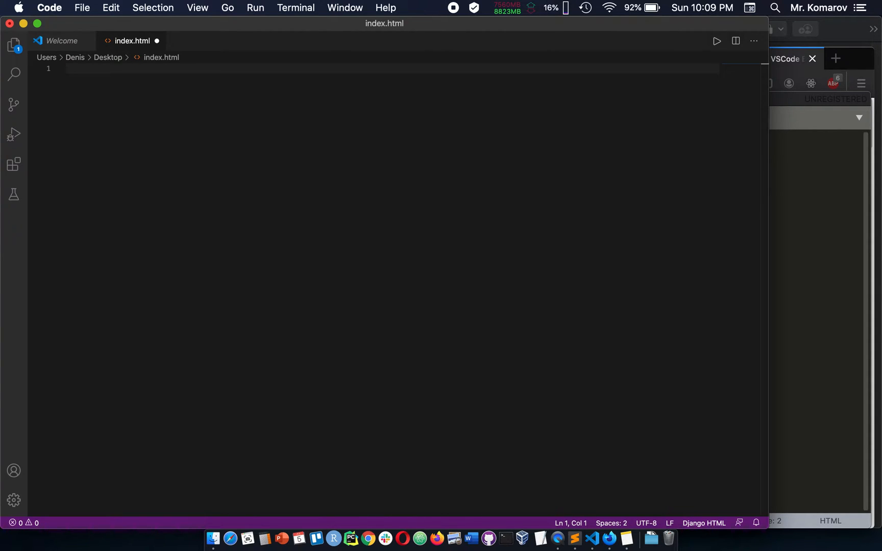
{"action": "mouse_move", "coordinate": [509, 200]}
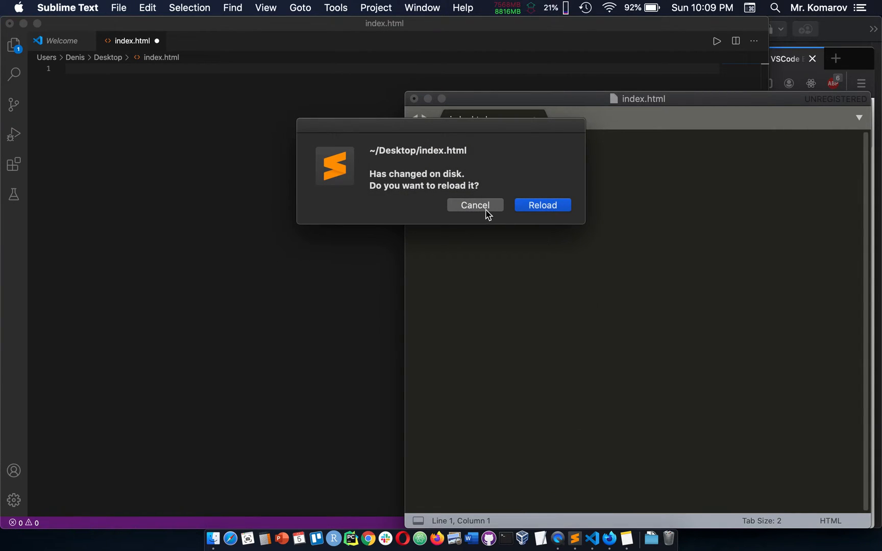
- Keep the current buffer and expand 'html' into an HTML skeleton in Sublime Text
{"action": "left_click", "coordinate": [474, 205]}
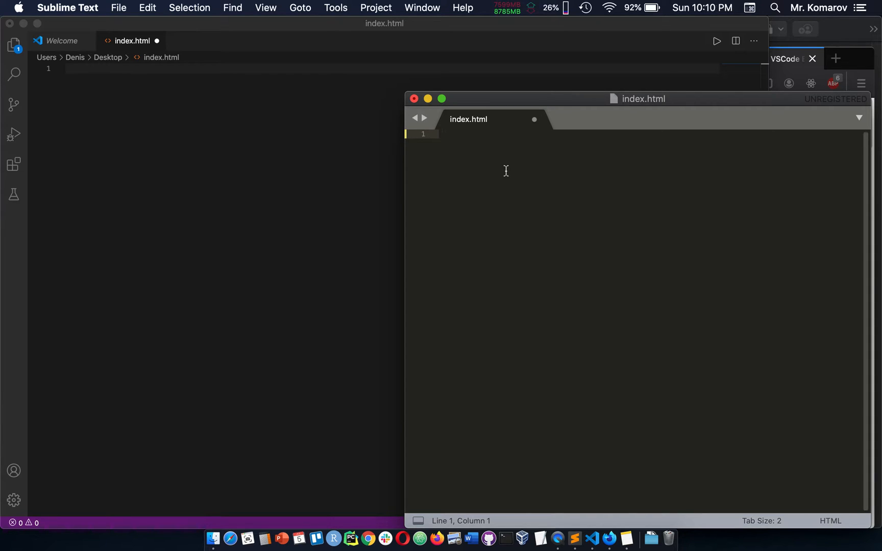
{"action": "type", "text": "html"}
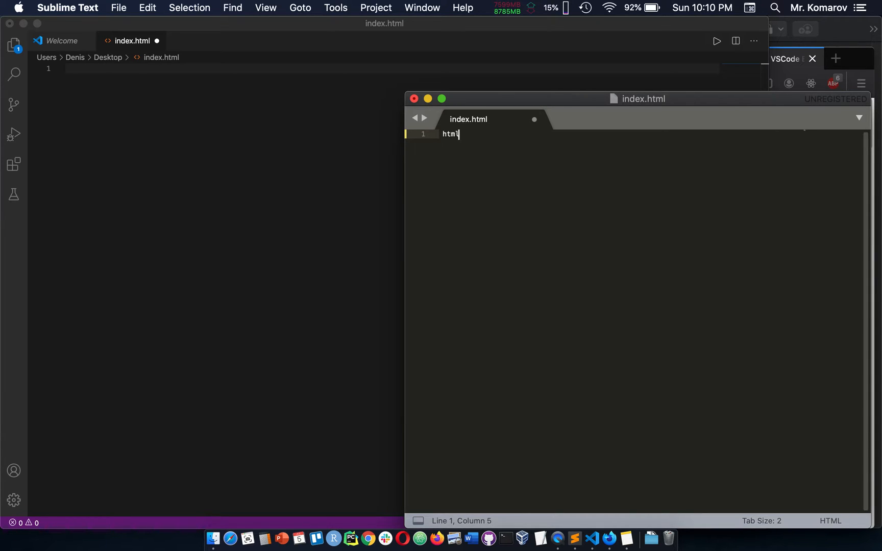
{"action": "key", "text": "Tab"}
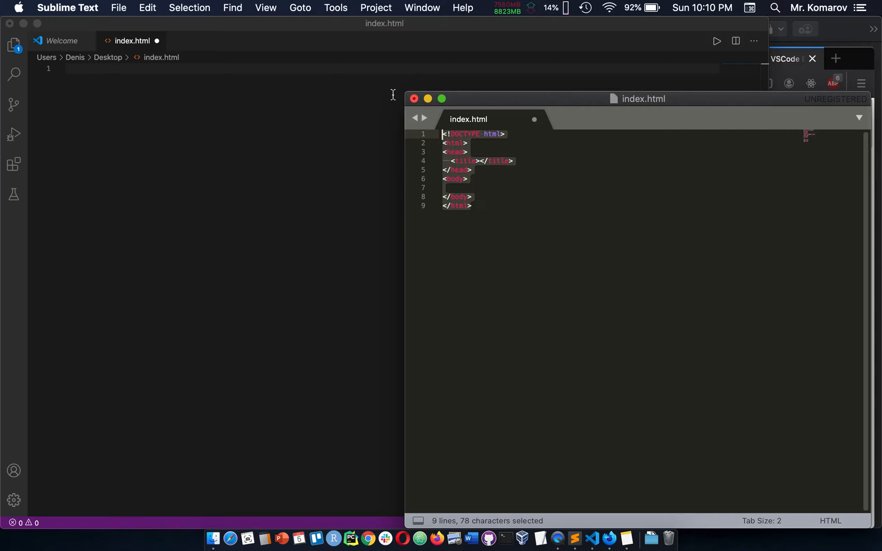
{"action": "left_click", "coordinate": [446, 187]}
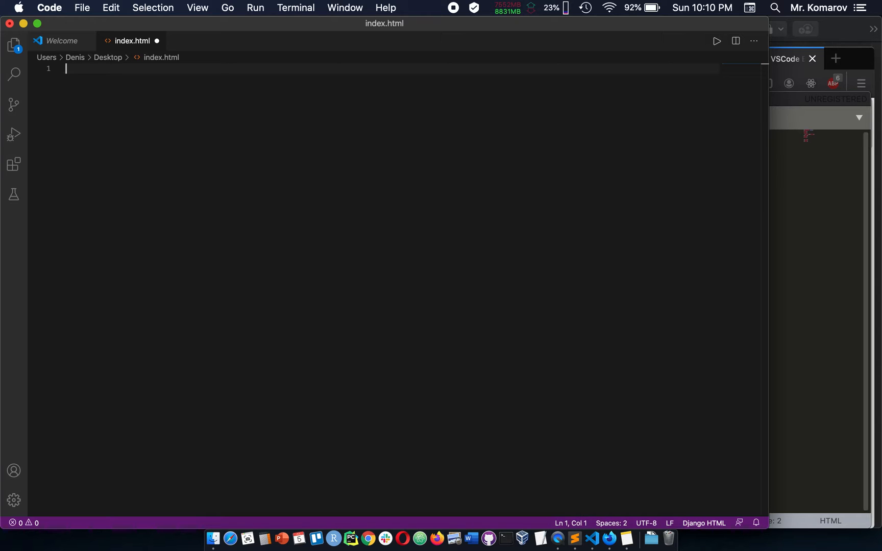
{"action": "type", "text": "truncatechars_html"}
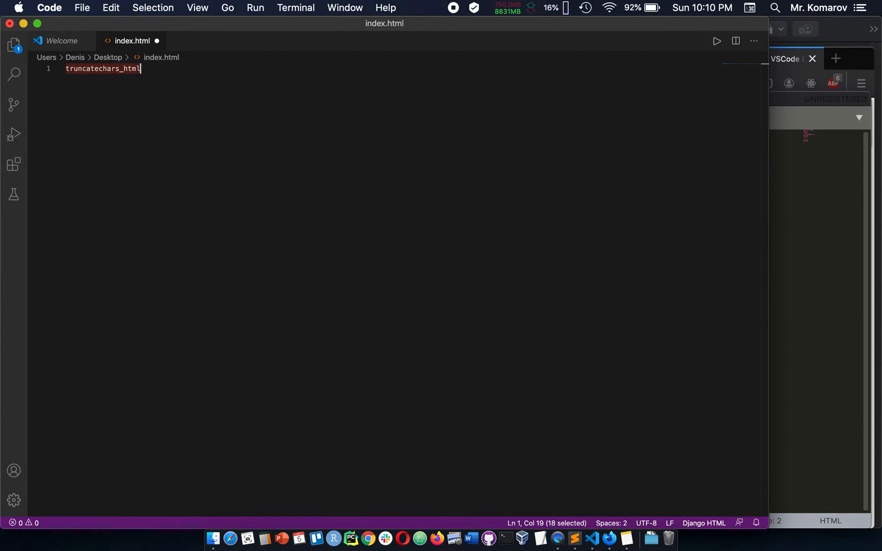
{"action": "key", "text": "Delete"}
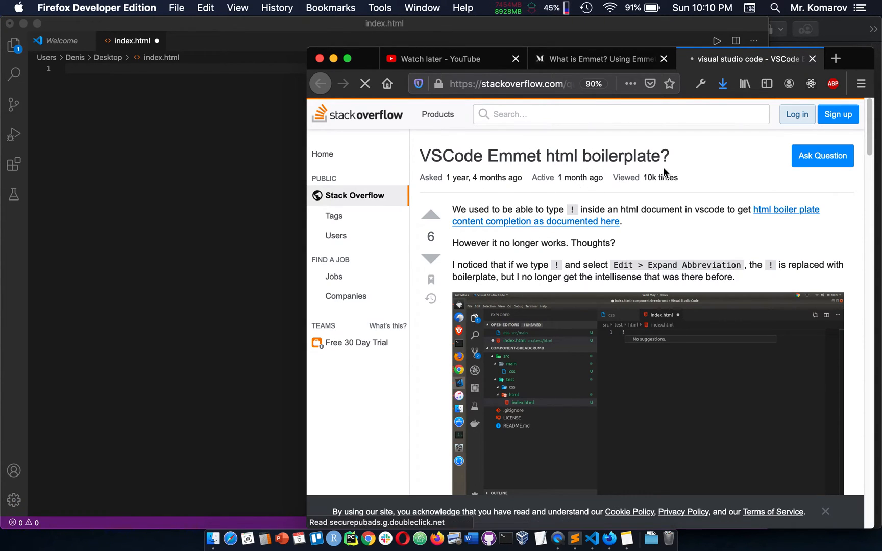
- Read the Stack Overflow answer, then open Preferences: Open User Settings in VS Code
{"action": "scroll", "scroll_direction": "down", "scroll_amount": 3}
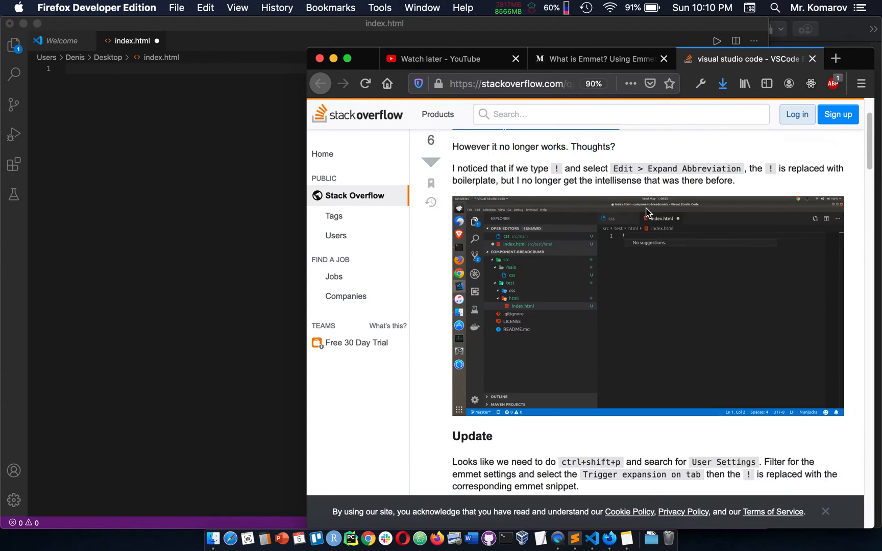
{"action": "scroll", "scroll_direction": "down", "scroll_amount": 3}
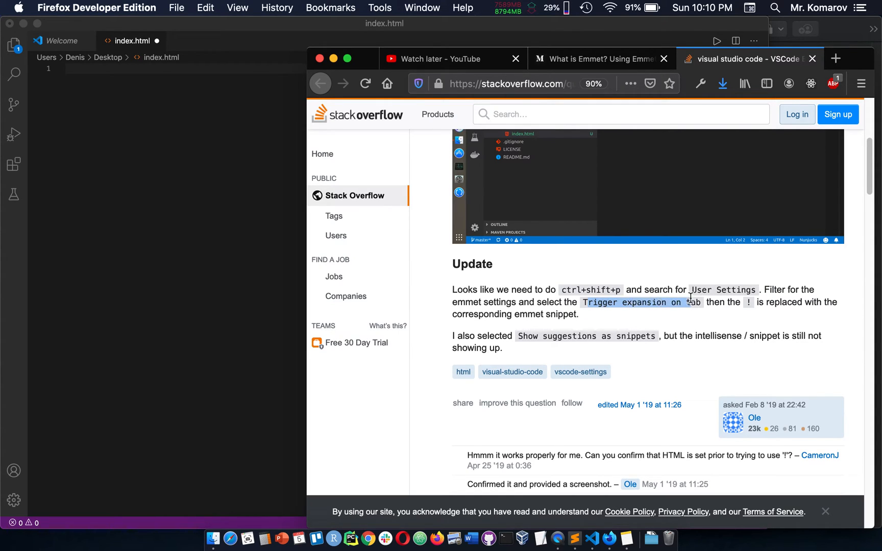
{"action": "left_click", "coordinate": [267, 217]}
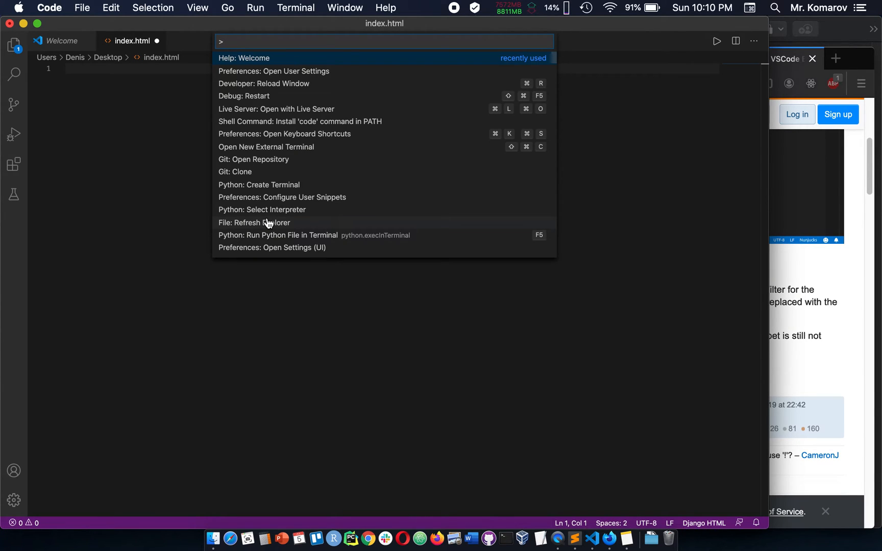
{"action": "type", "text": "user"}
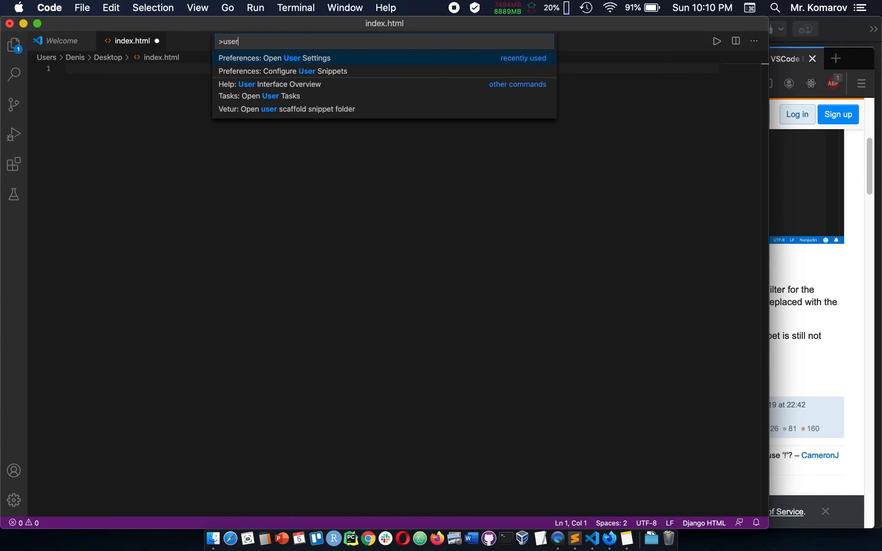
{"action": "left_click", "coordinate": [274, 57]}
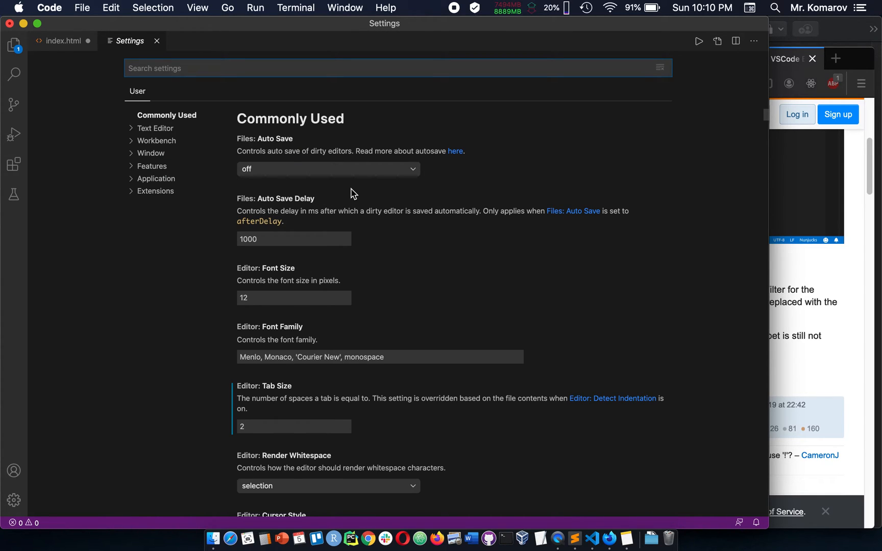
- Search settings for 'emm' and tick Show Suggestions As Snippets and Trigger Expansion On Tab
{"action": "type", "text": "emmet"}
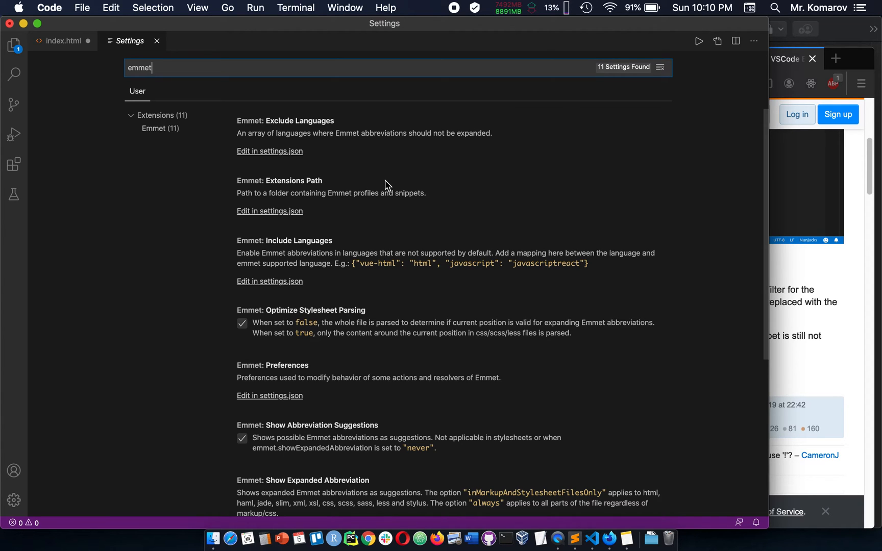
{"action": "scroll", "scroll_direction": "down", "scroll_amount": 3}
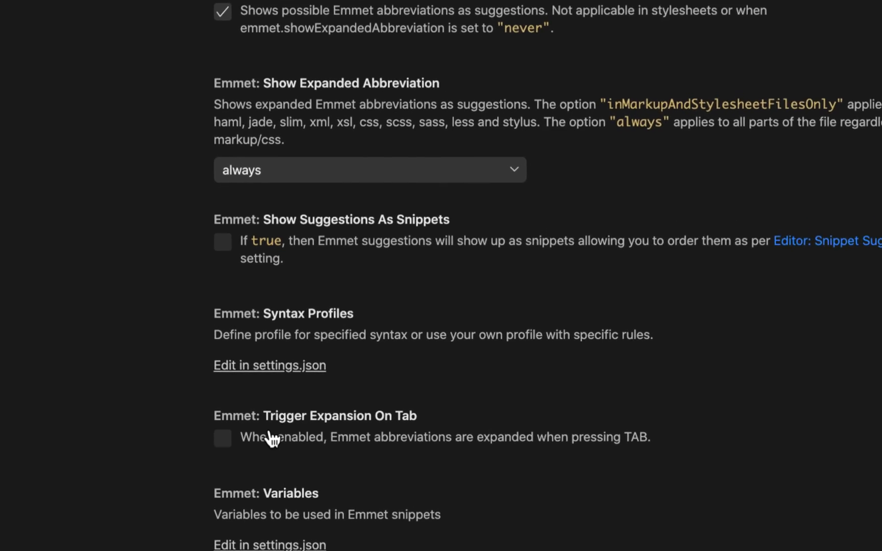
{"action": "scroll", "scroll_direction": "down", "scroll_amount": 3}
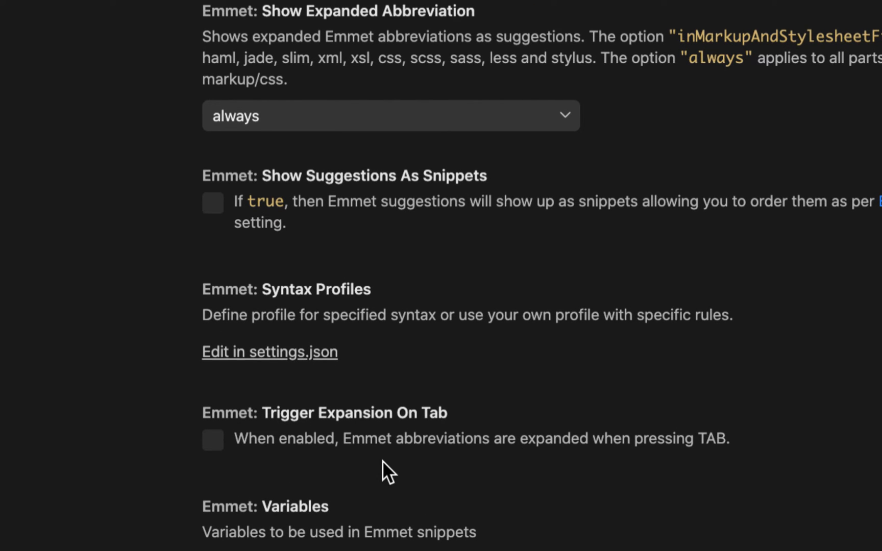
{"action": "mouse_move", "coordinate": [514, 462]}
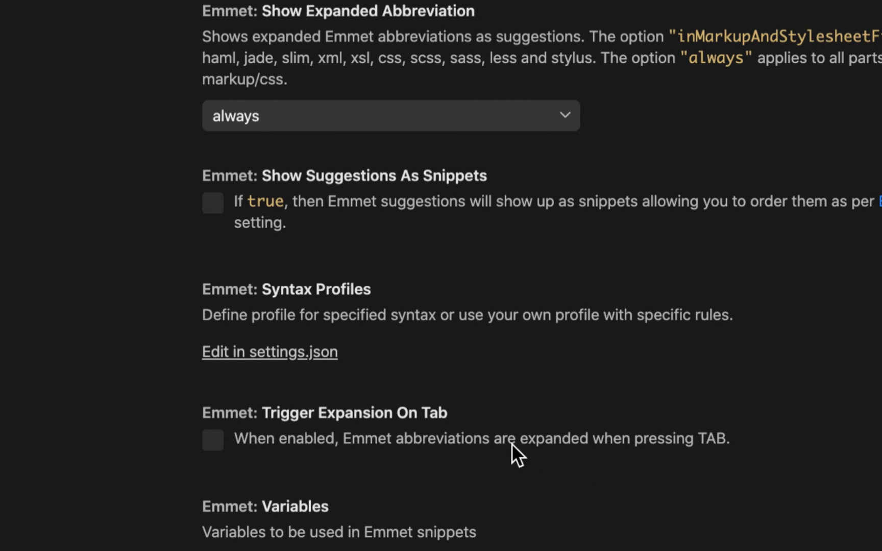
{"action": "left_click", "coordinate": [213, 440]}
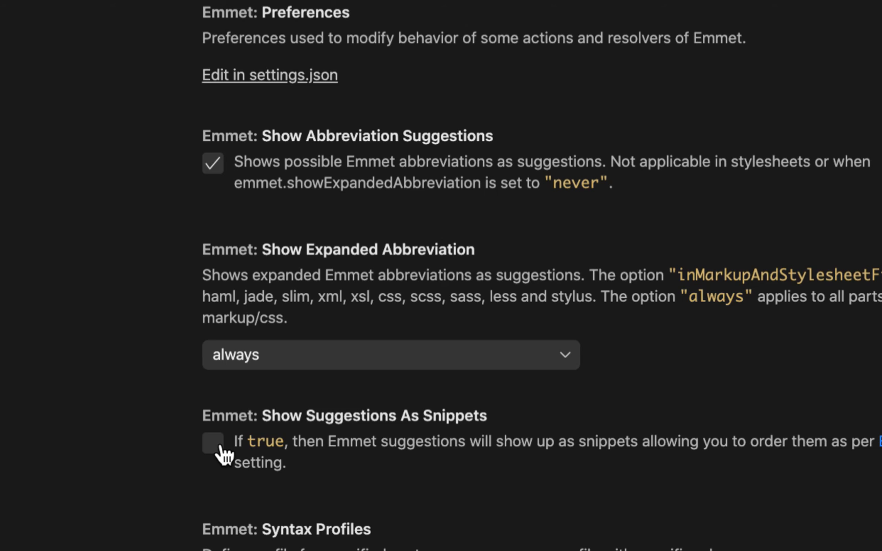
{"action": "scroll", "scroll_direction": "down", "scroll_amount": 3}
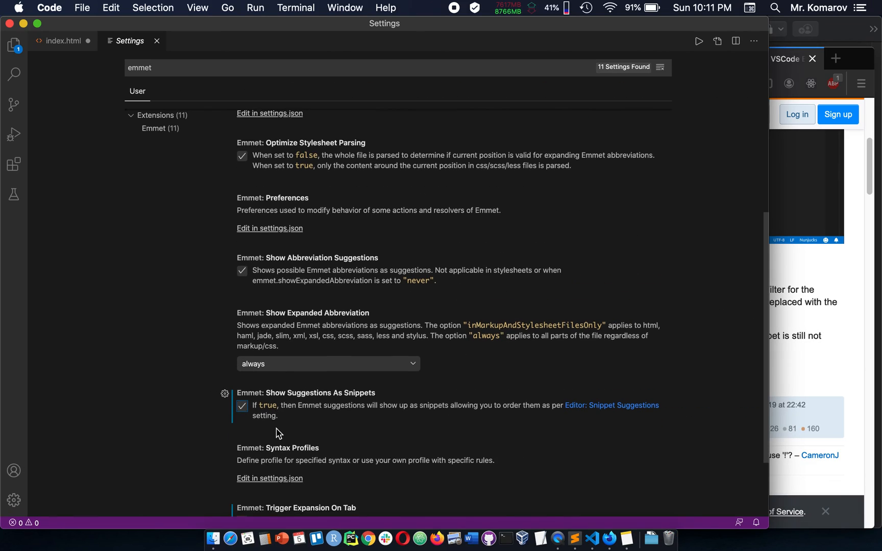
{"action": "scroll", "scroll_direction": "down", "scroll_amount": 3}
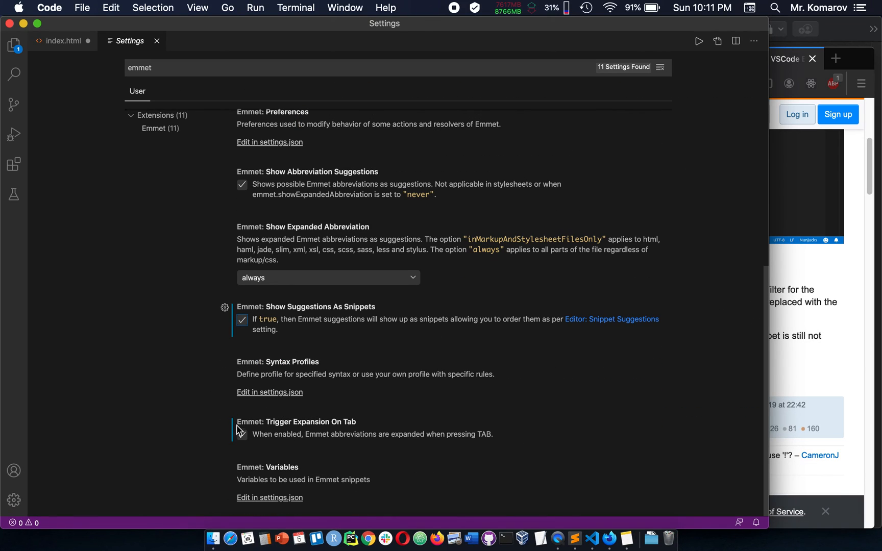
{"action": "left_click", "coordinate": [62, 41]}
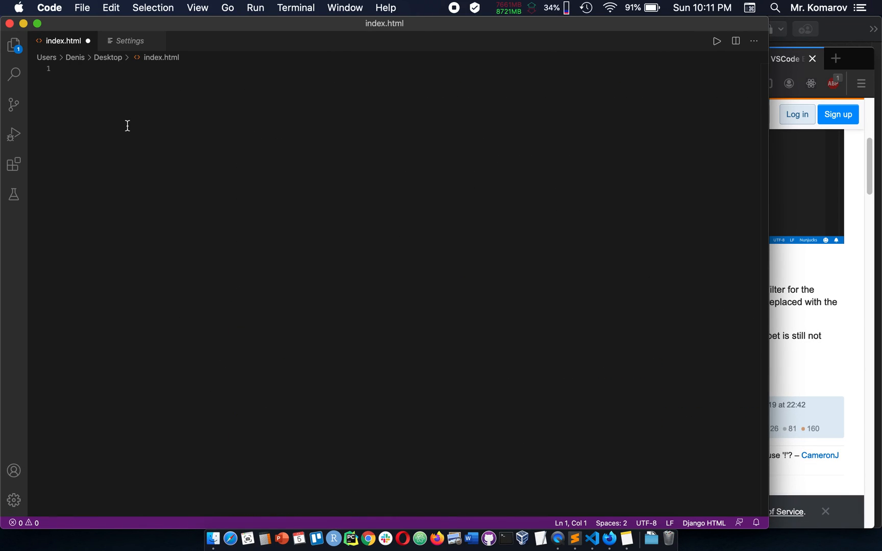
- Expand '!' in index.html into the HTML5 boilerplate titled Document
{"action": "type", "text": "!"}
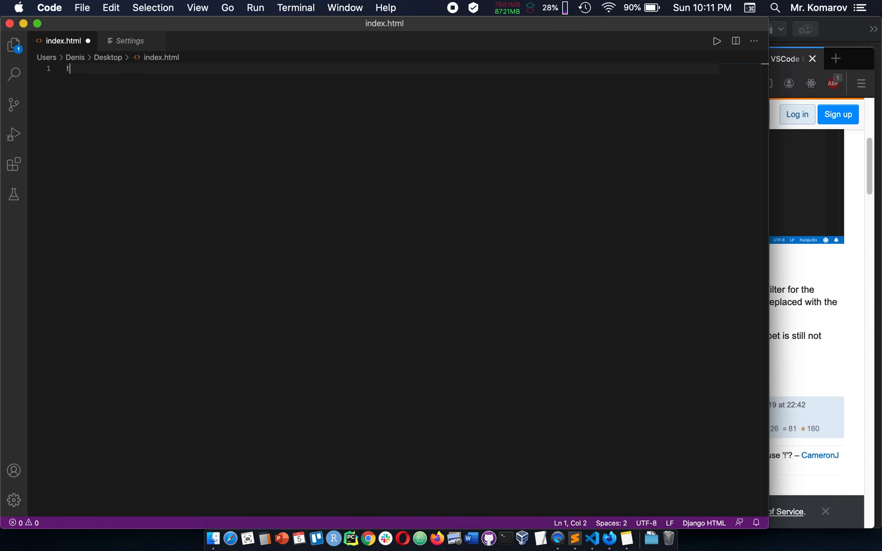
{"action": "key", "text": "Tab"}
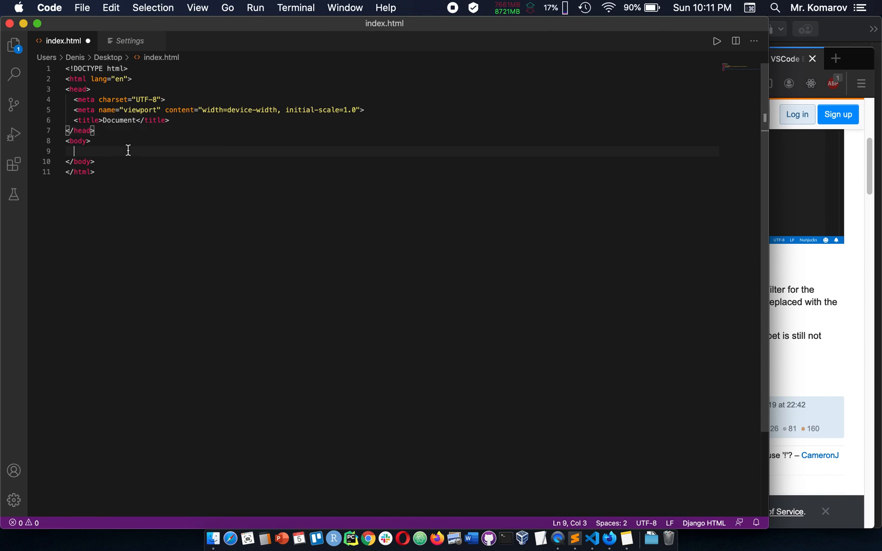